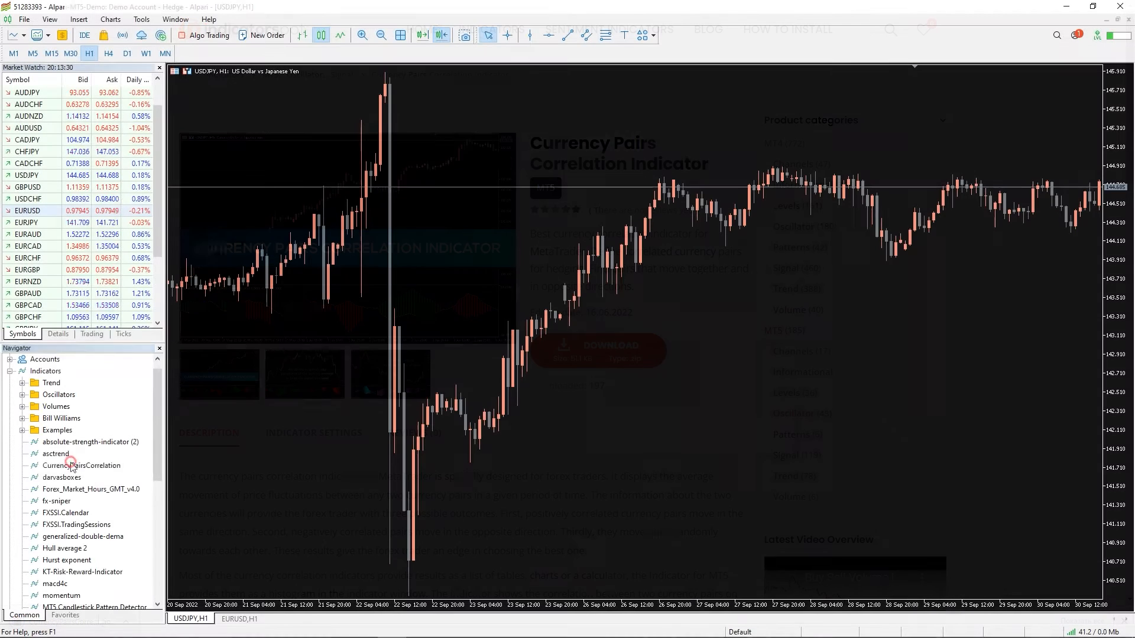
Step: Add the CurrencyPairsCorrelation indicator from the Navigator to the USDJPY H1 chart
click(71, 465)
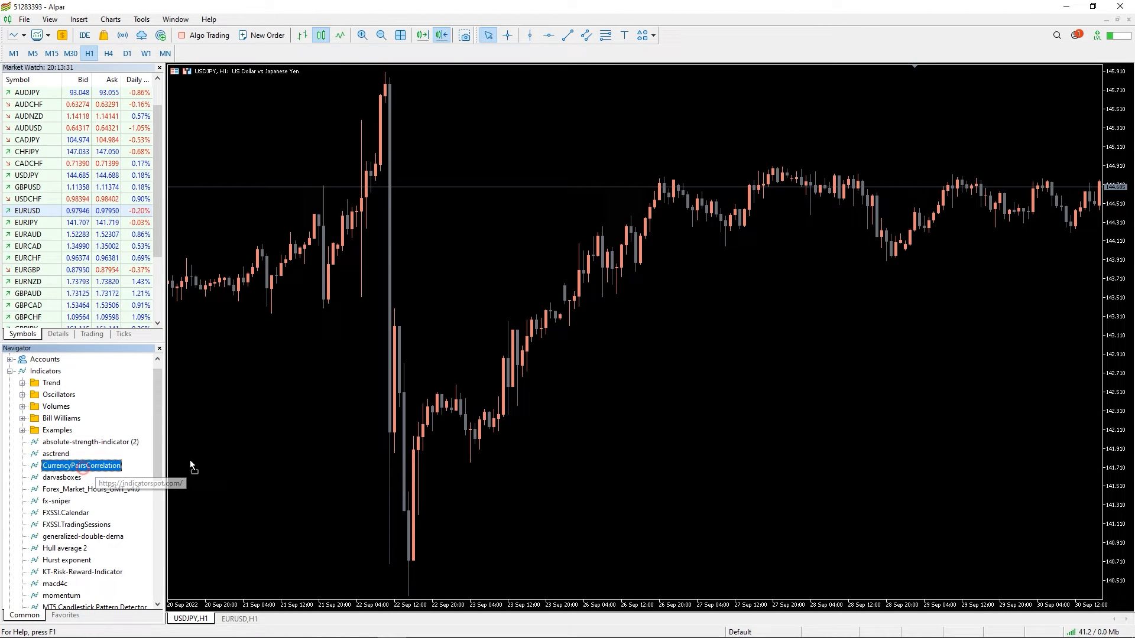
double_click(81, 466)
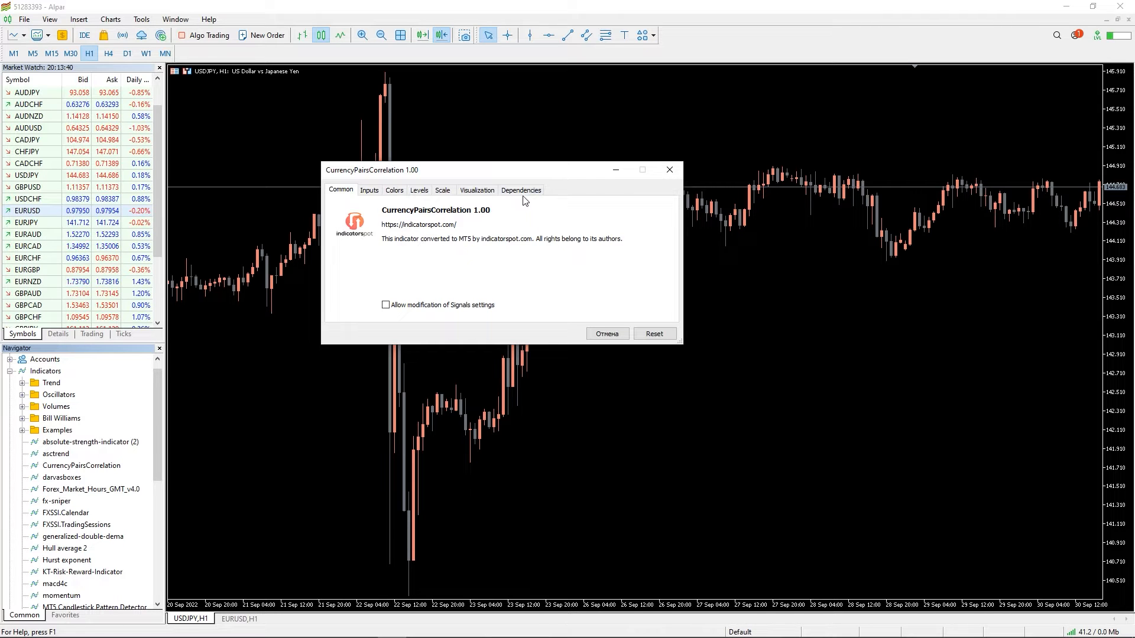
click(521, 189)
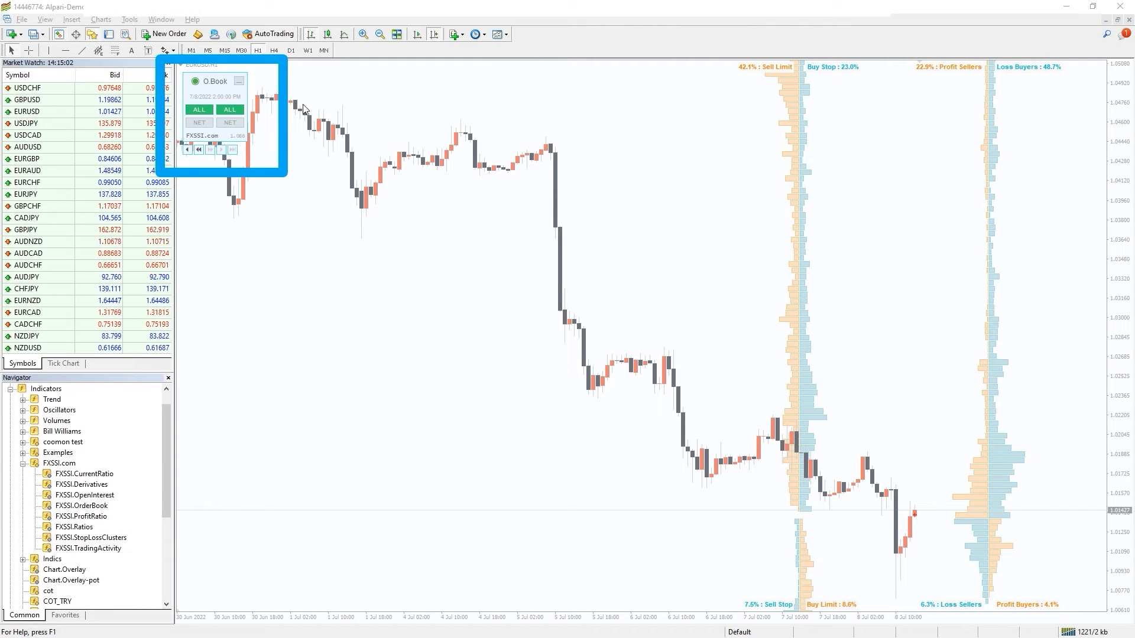
mouse_move(941, 452)
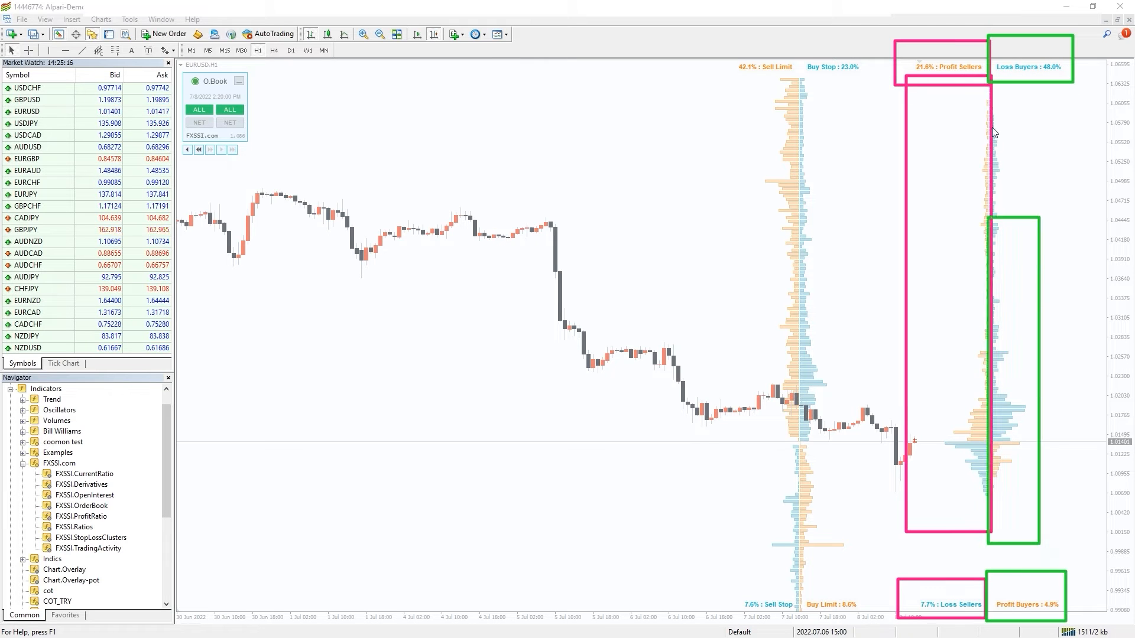
Step: Step the EURUSD order book history forward three snapshots to 7 July 2022
click(221, 150)
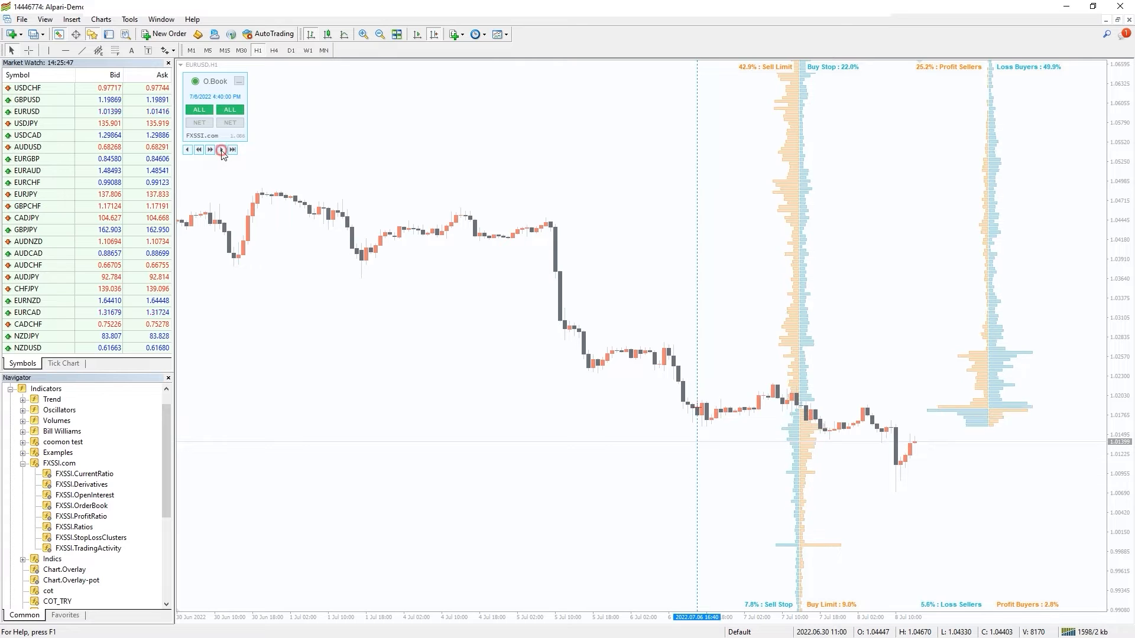
click(221, 149)
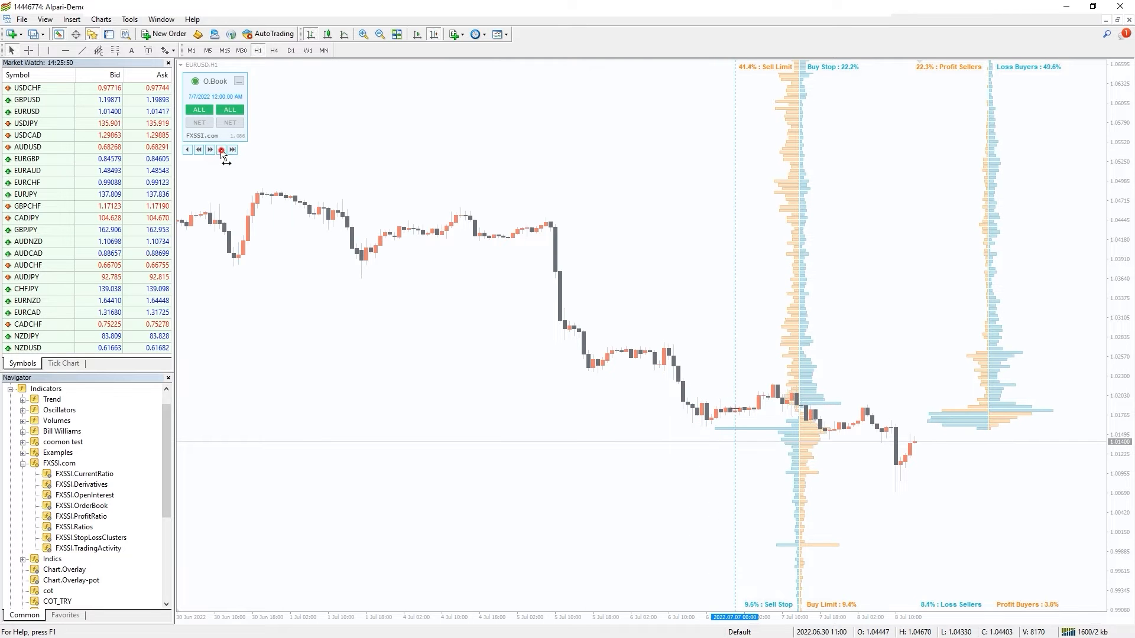
click(221, 149)
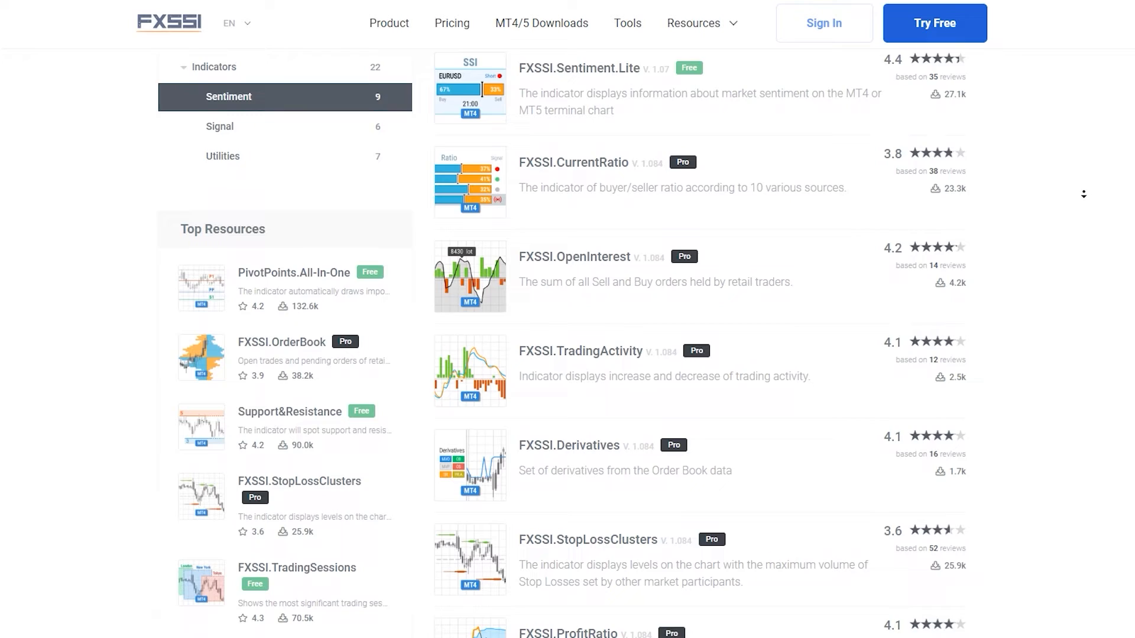
scroll(down, 3)
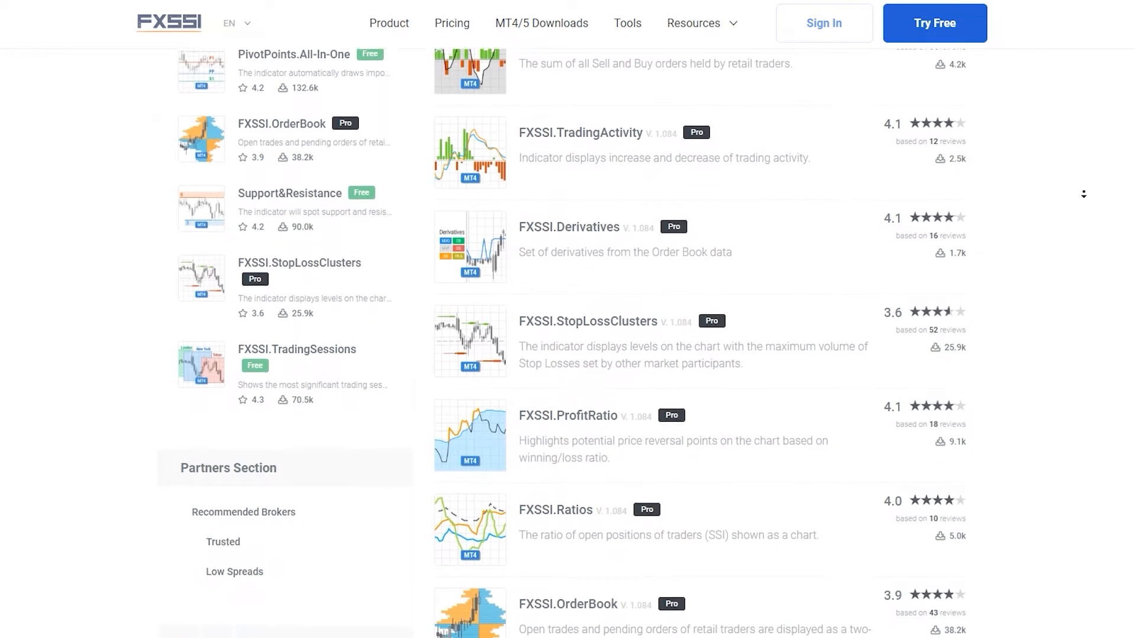
click(935, 23)
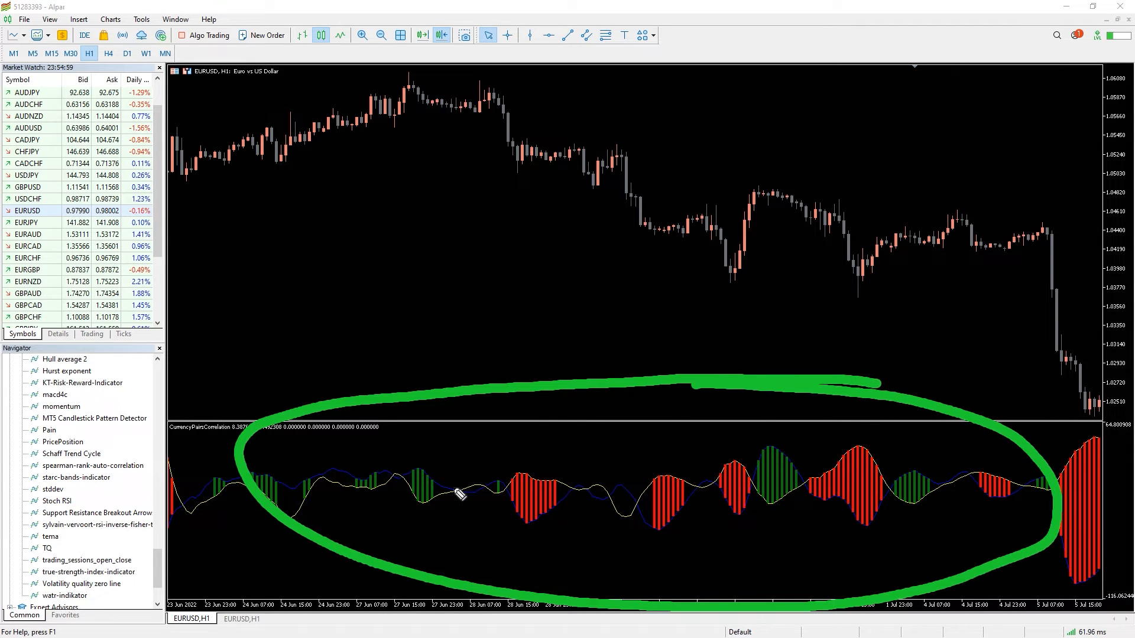
Step: Drop GBPUSD onto the chart and scroll the histogram back to August 2022
drag(217, 355, 365, 236)
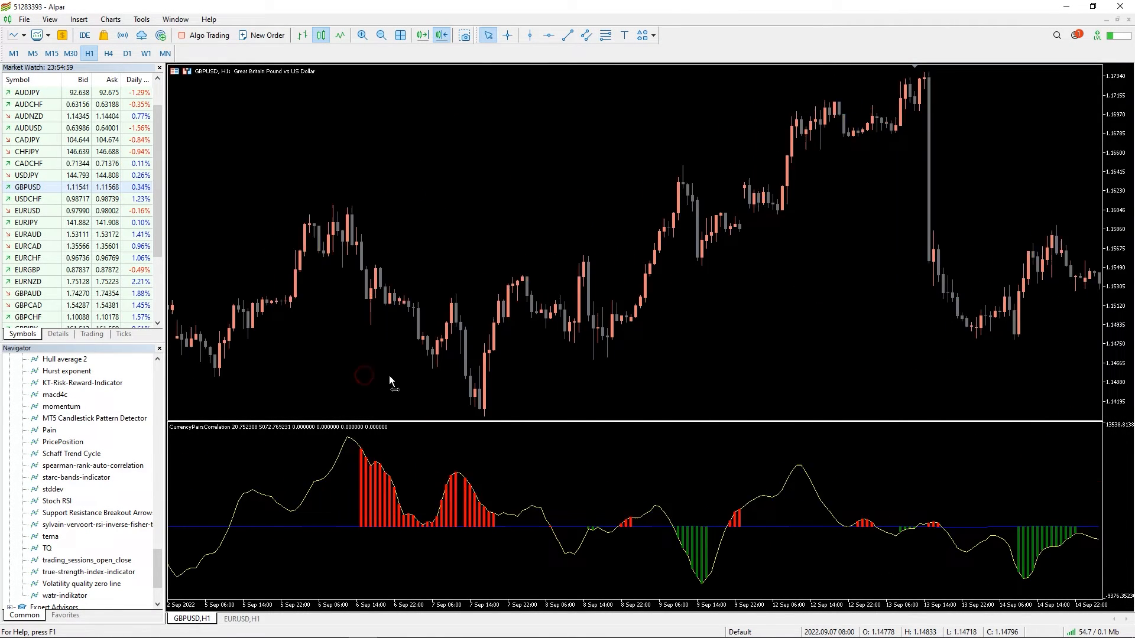
scroll(left, 3)
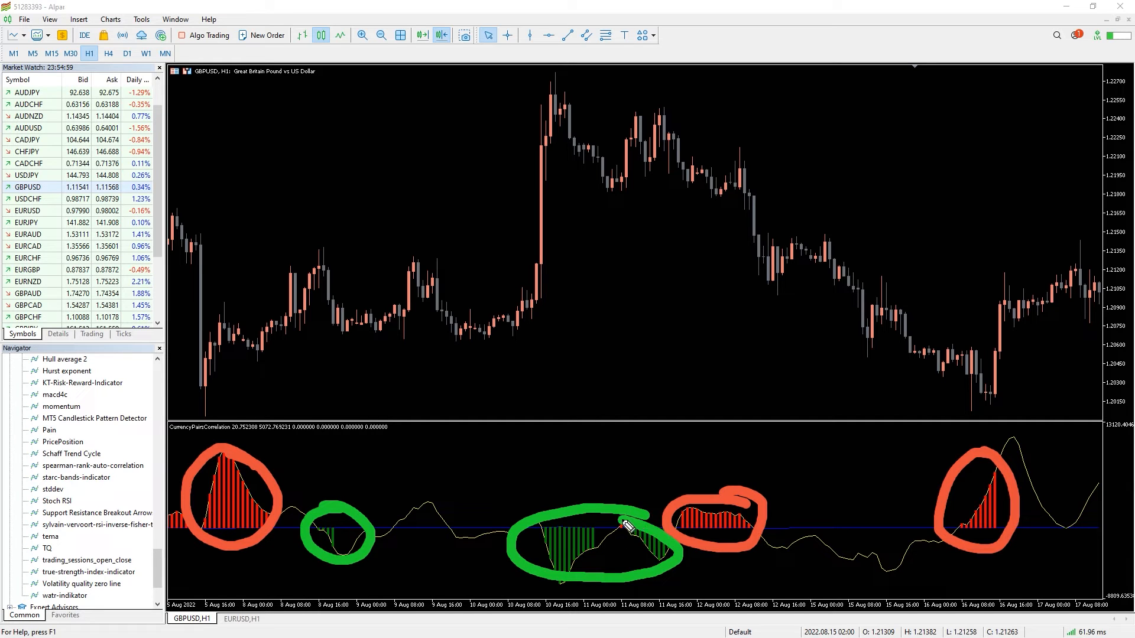
mouse_move(594, 518)
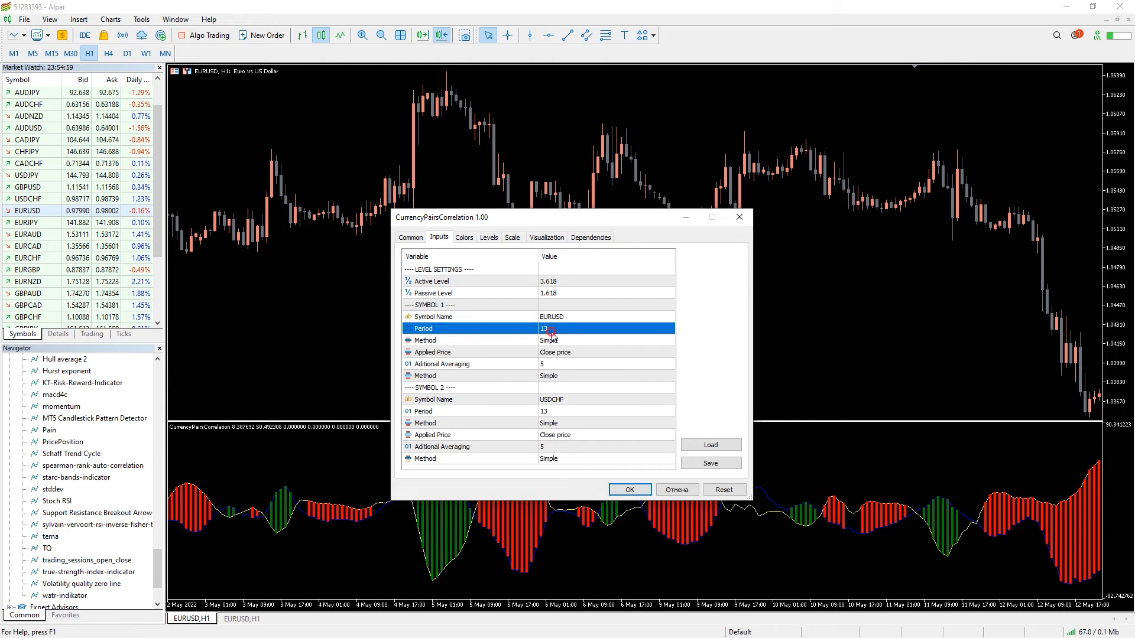
Step: Set the indicator period to 15, review the line colours, and apply the settings
text(15)
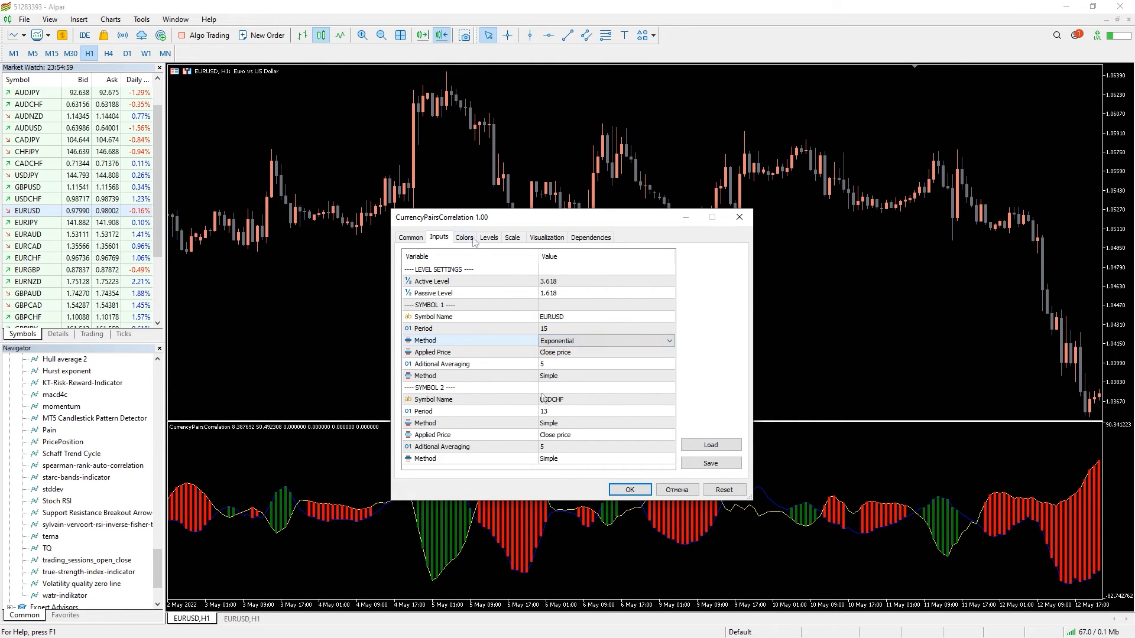
click(465, 237)
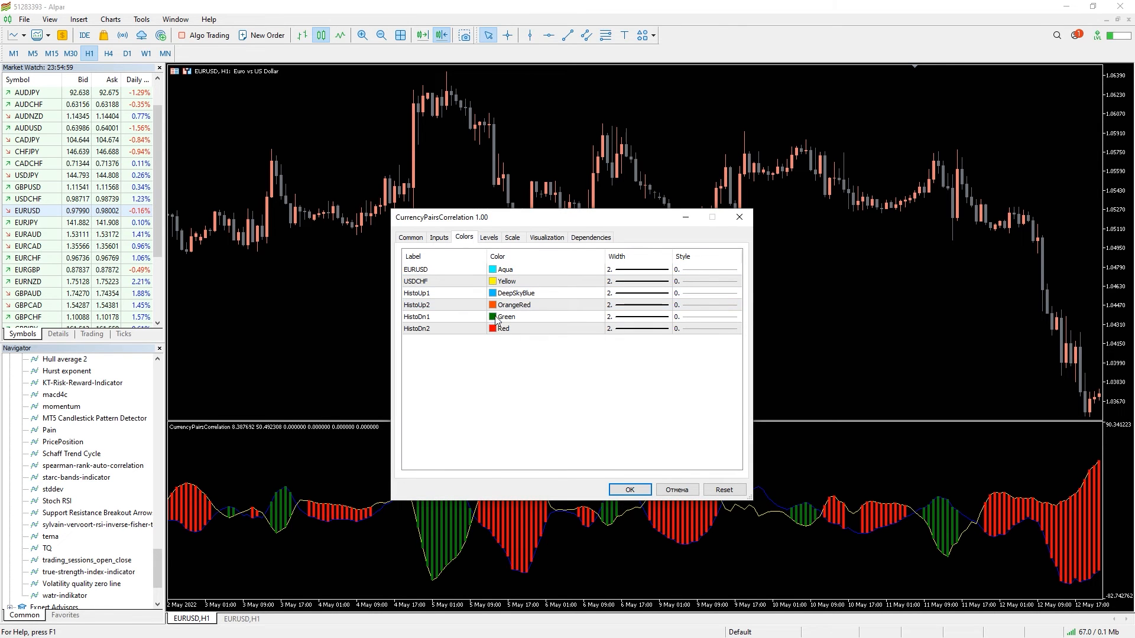
click(631, 489)
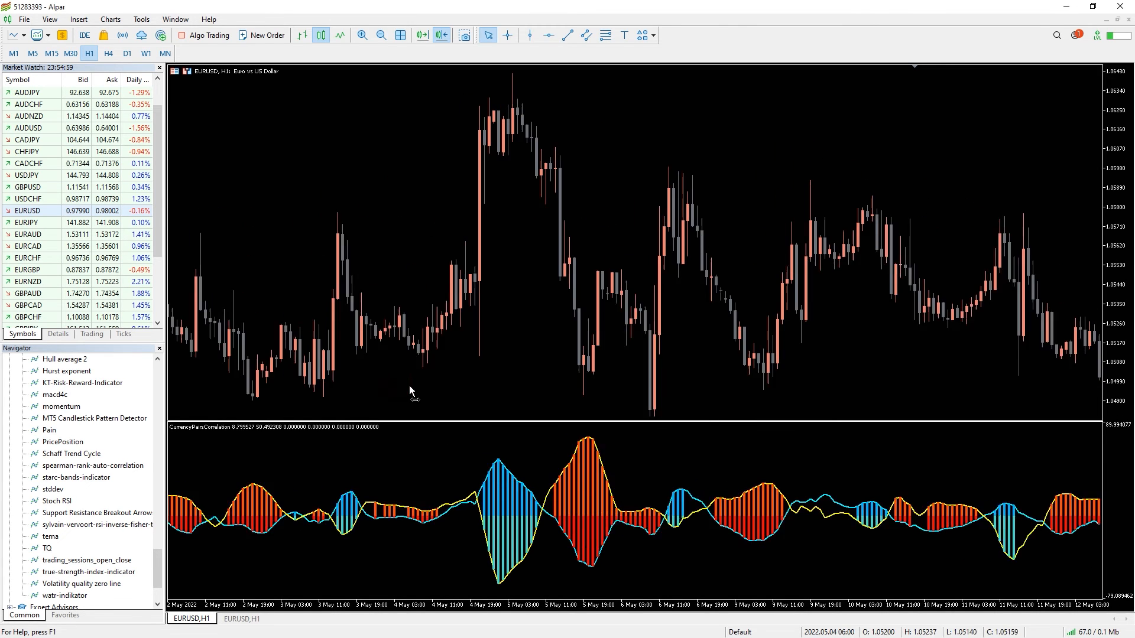